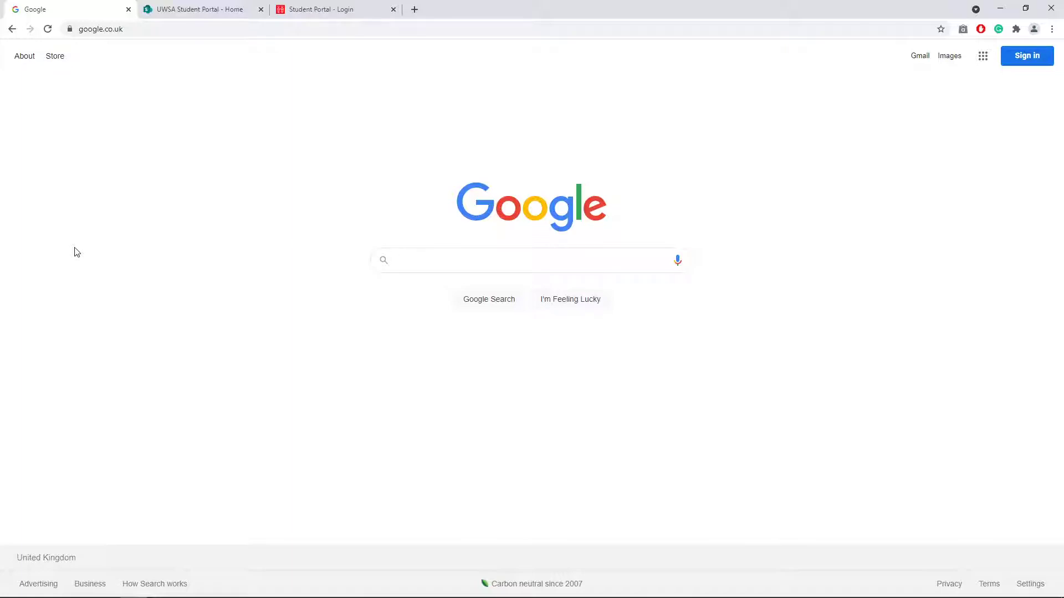
# - Leave the Google search page for the 'UWSA Student Portal - Home' SharePoint tab
pyautogui.click(523, 259)
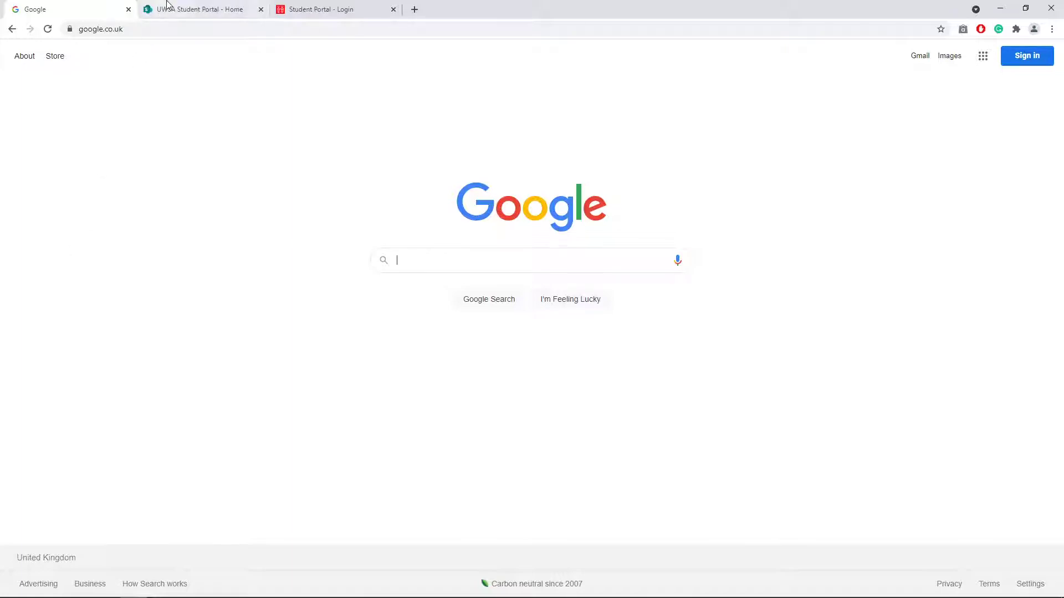
pyautogui.click(200, 9)
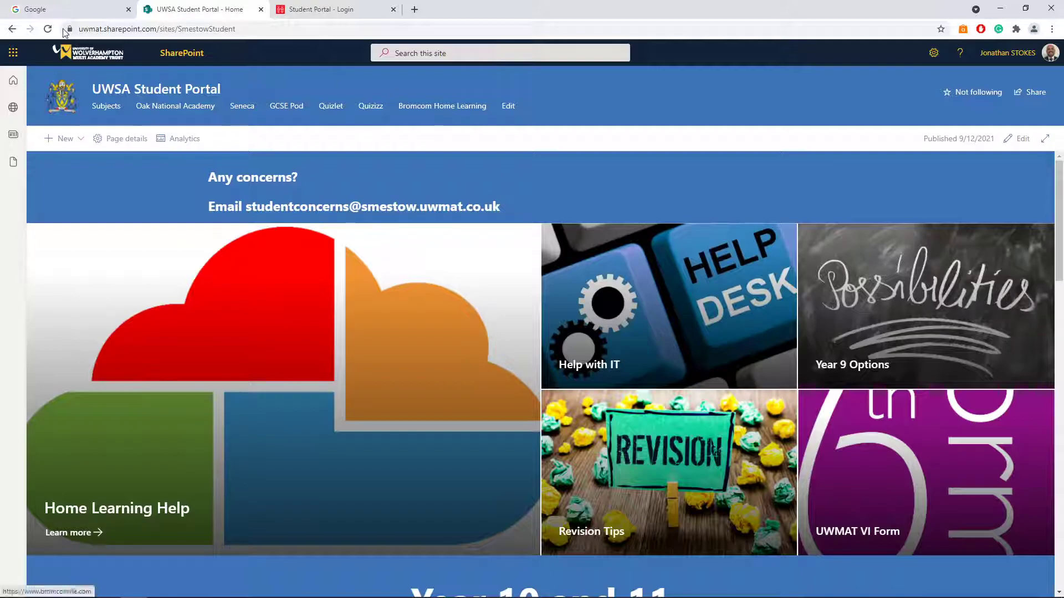
# - Search Google for 'bromcom student portal' from the Google tab
pyautogui.click(52, 9)
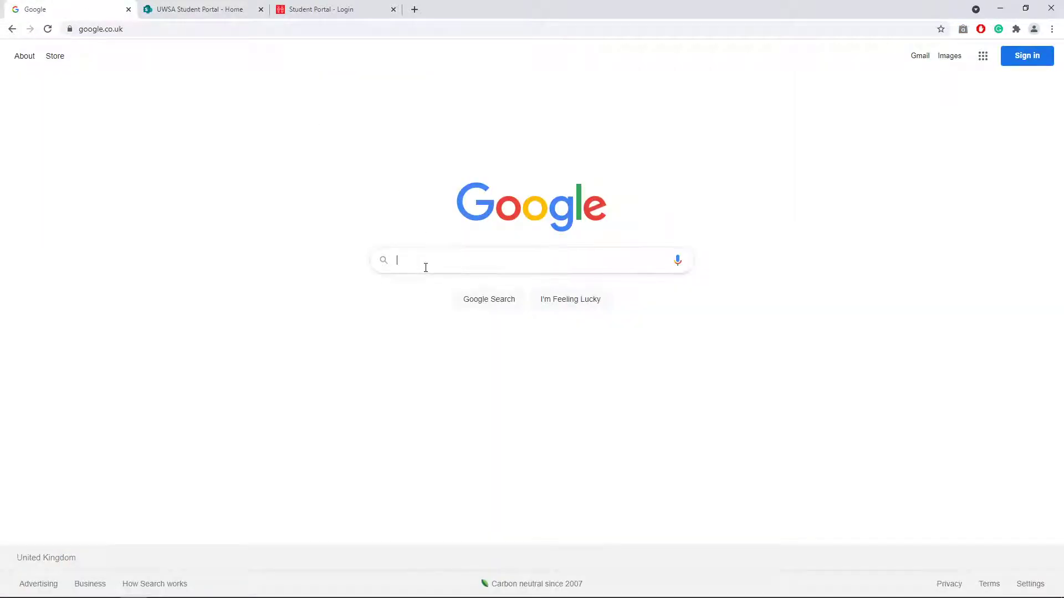
pyautogui.write('brocom student portal')
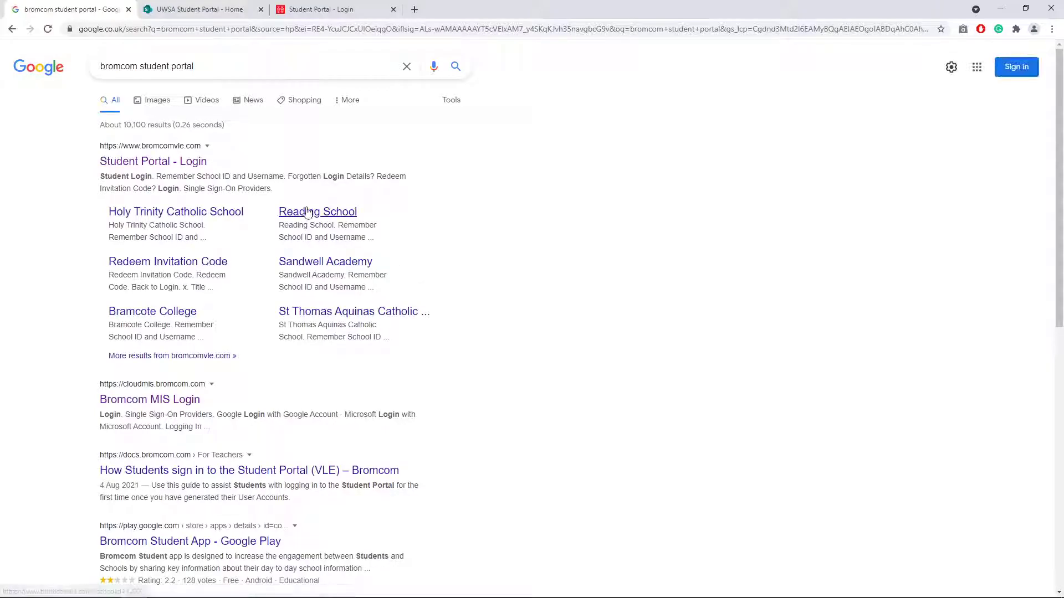
# - Open the 'Student Portal - Login' result from bromcomvle.com
pyautogui.click(152, 161)
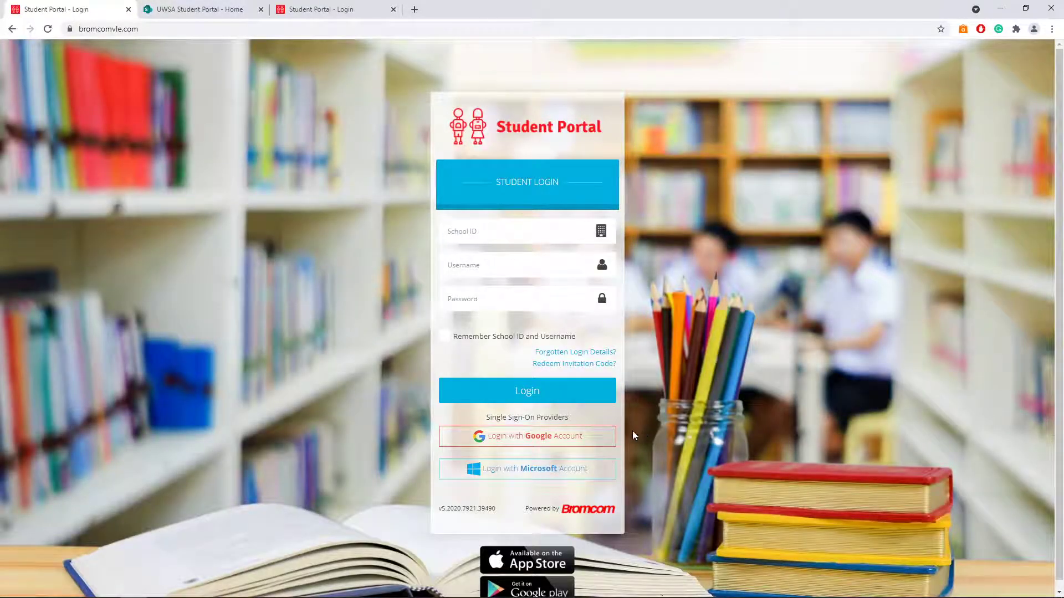
pyautogui.moveTo(519, 468)
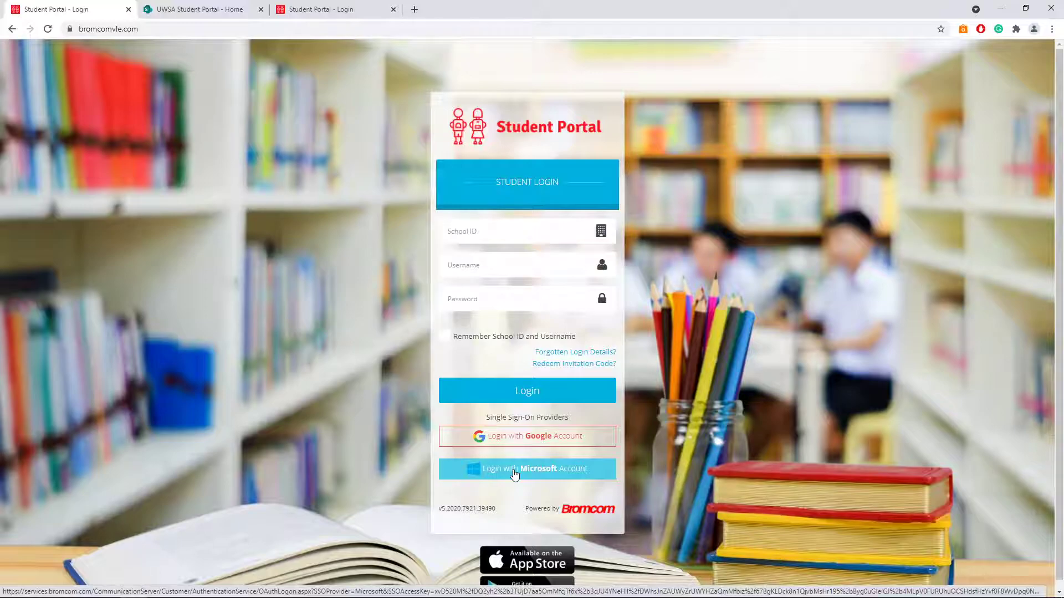
# - Log in with a Microsoft account and accept the Bromcom Single Sign-On Integration permissions
pyautogui.click(527, 469)
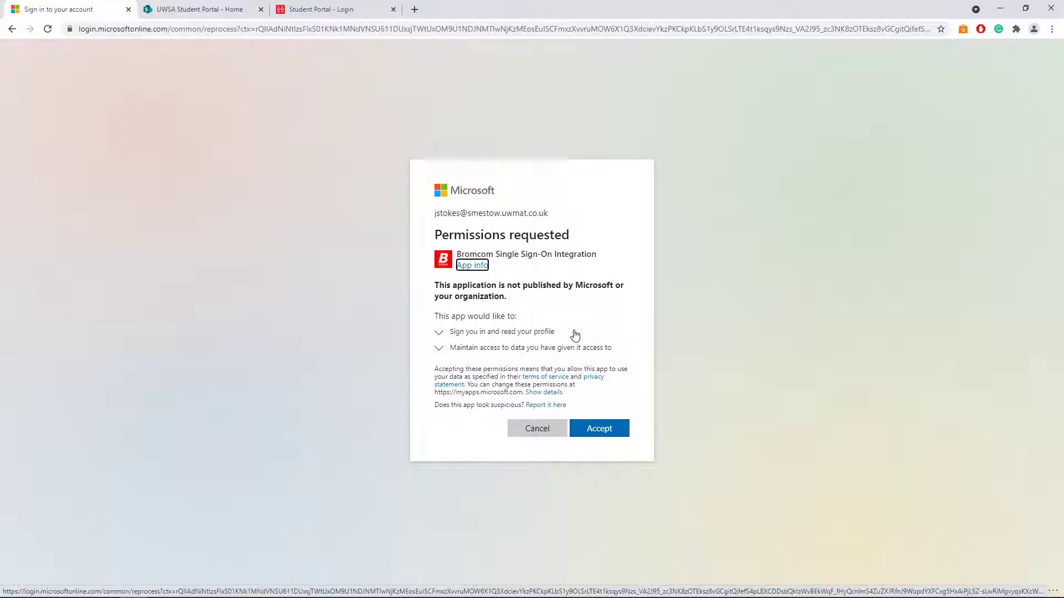
pyautogui.click(600, 428)
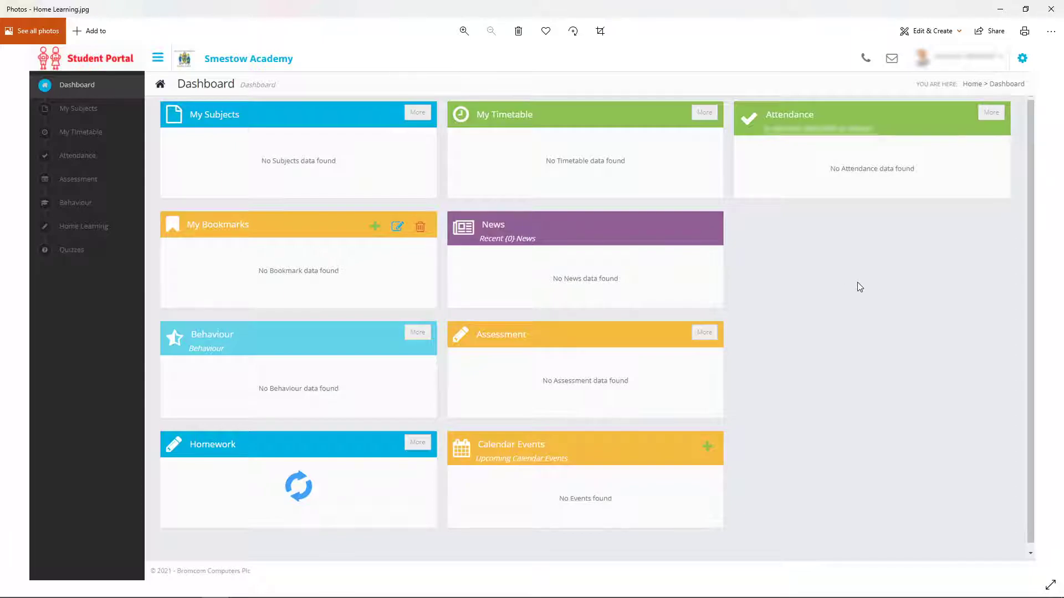
pyautogui.moveTo(957, 61)
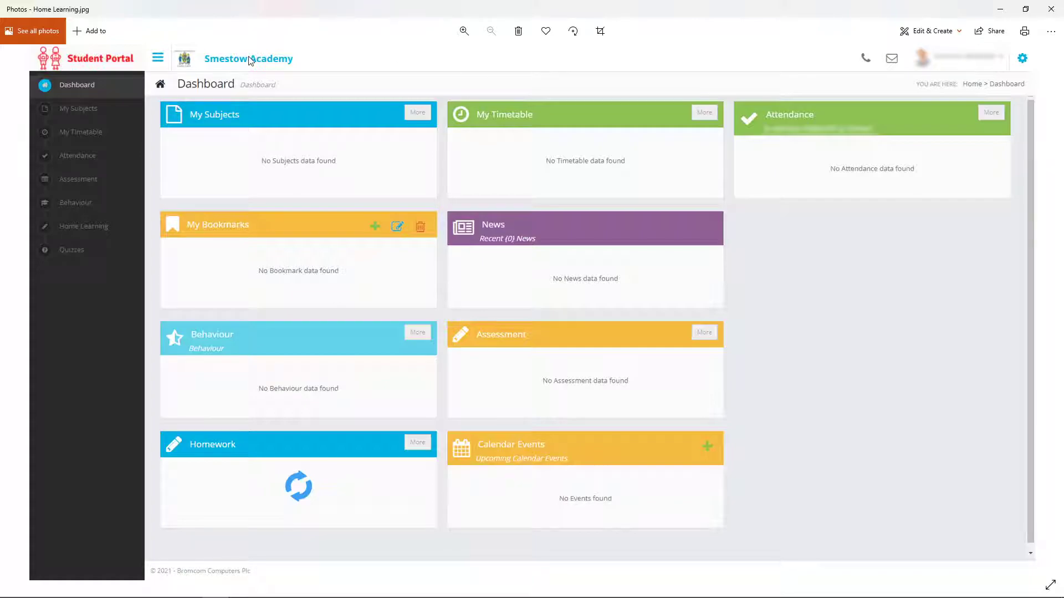
pyautogui.moveTo(262, 65)
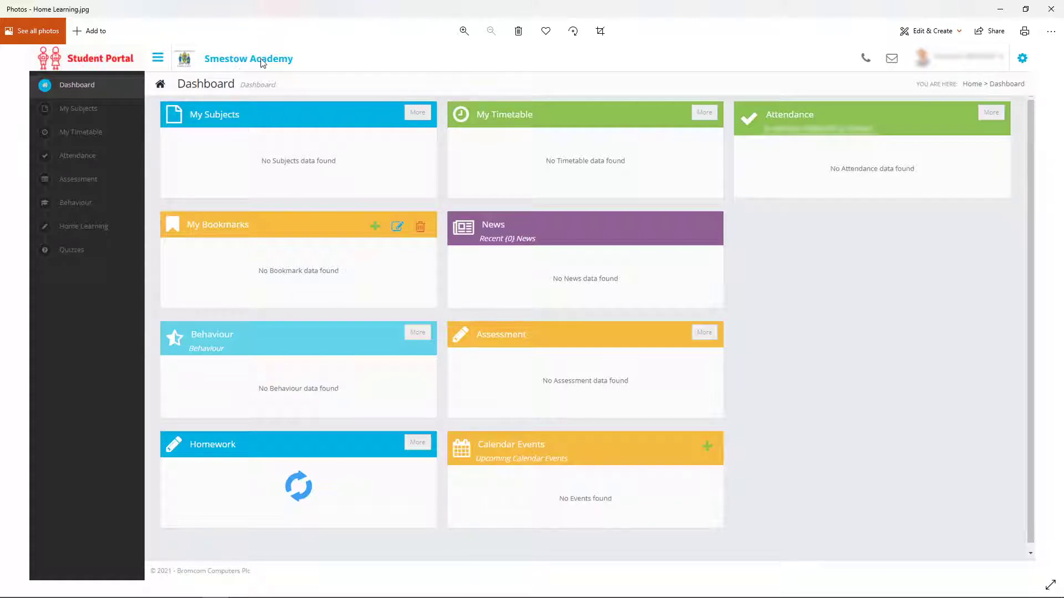
pyautogui.moveTo(106, 248)
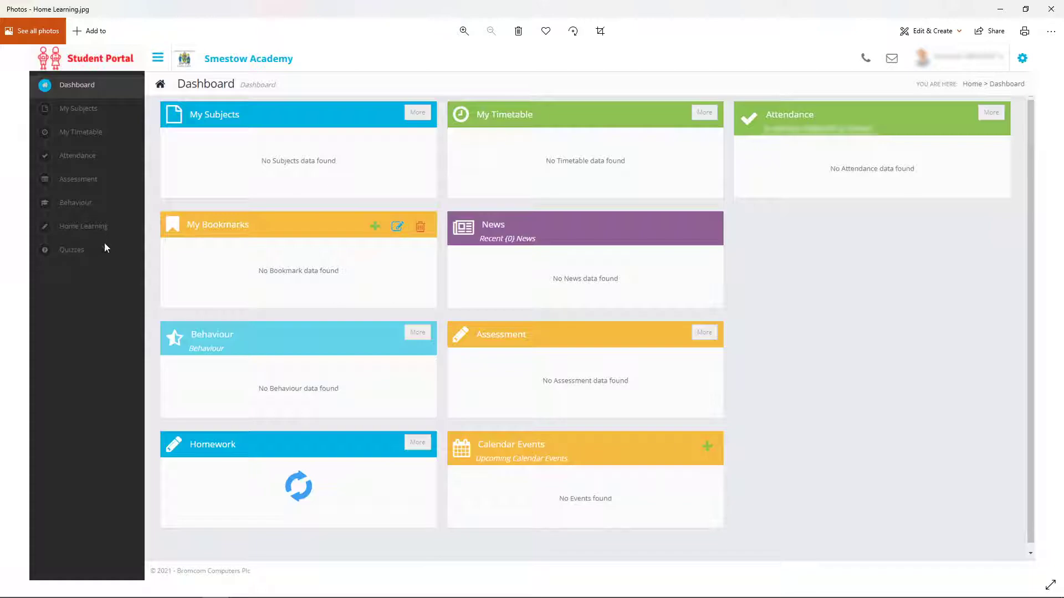
pyautogui.moveTo(94, 229)
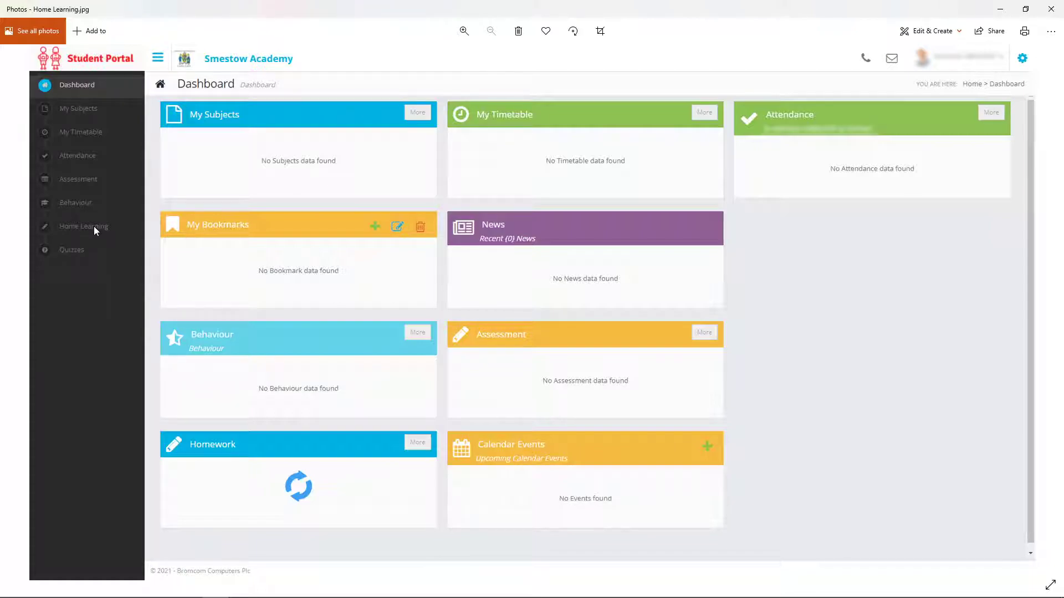
pyautogui.moveTo(222, 441)
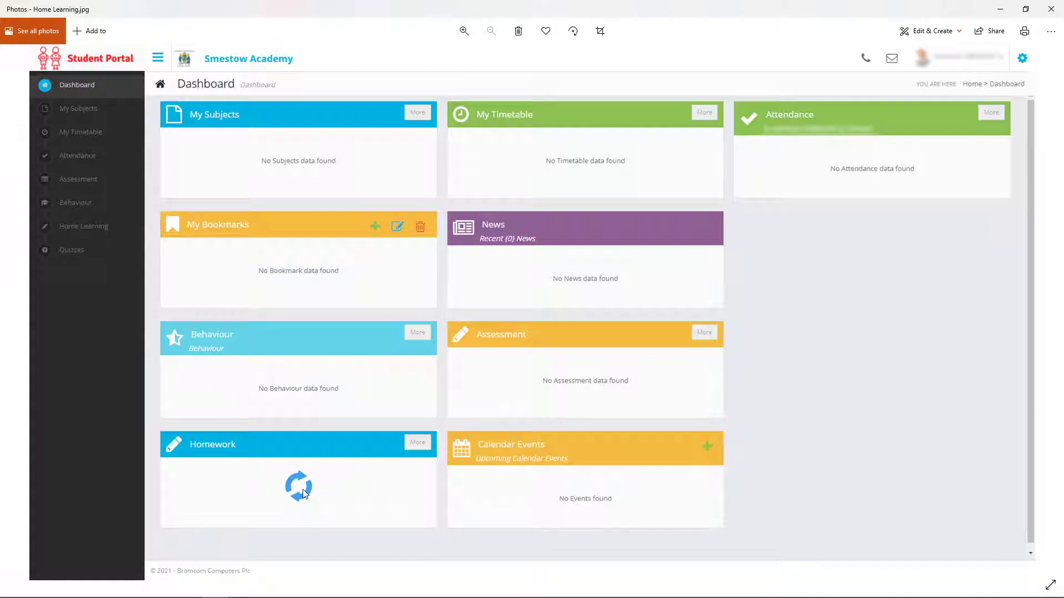
pyautogui.moveTo(268, 490)
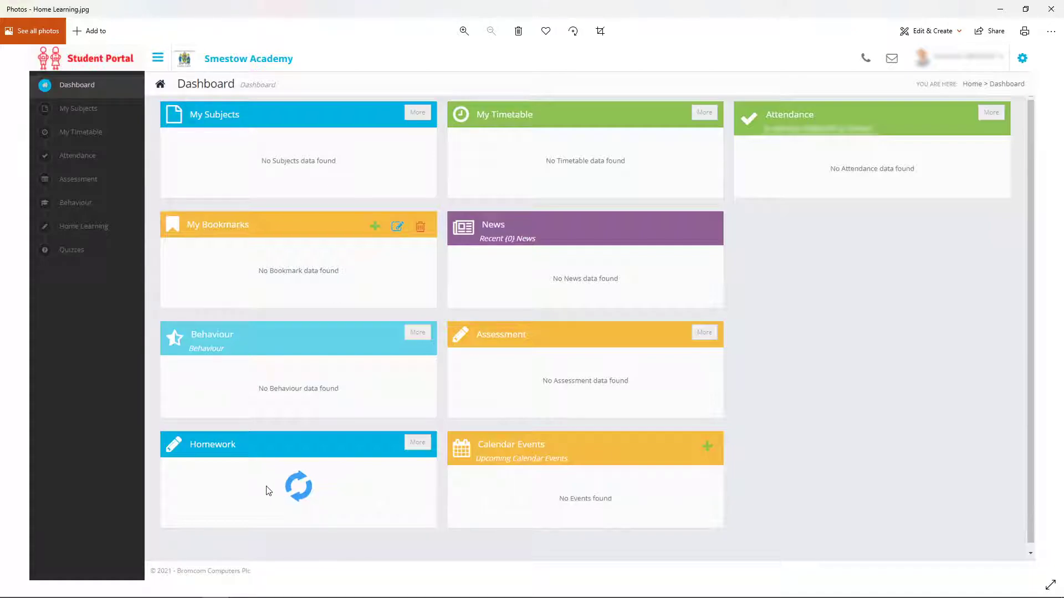